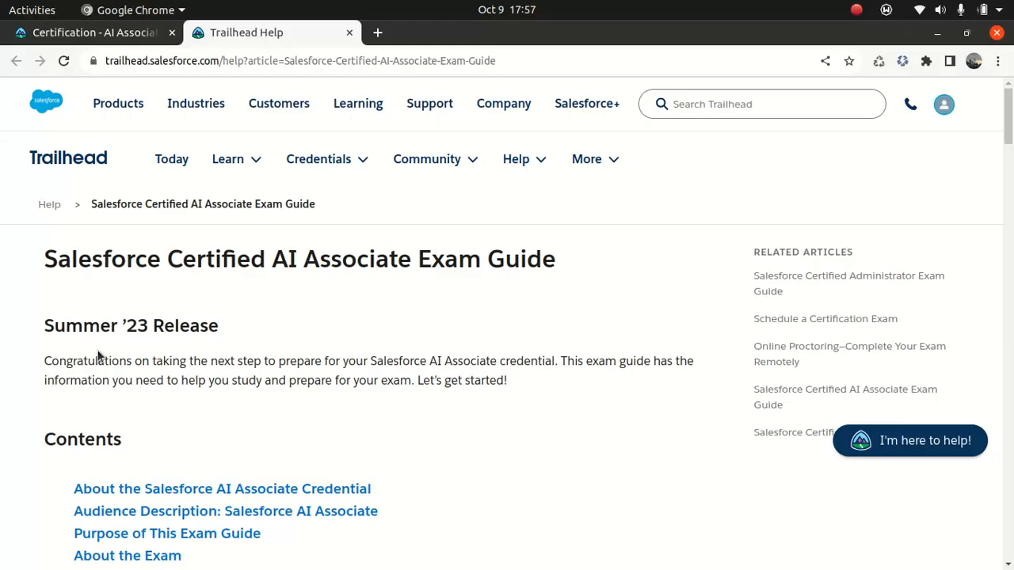
mouse_move(261, 329)
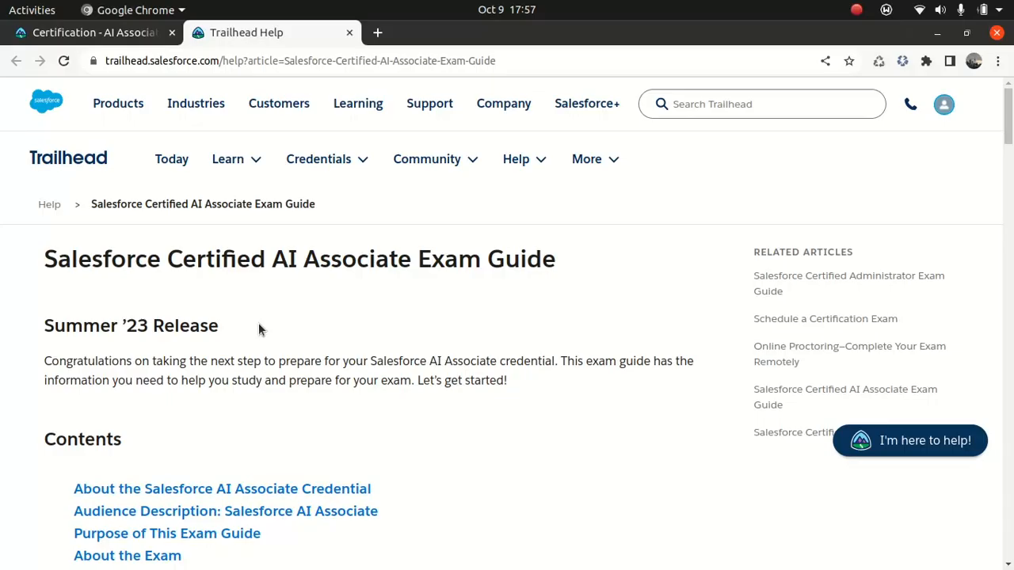
Scroll the AI Associate exam guide past its contents down to the Audience Description section.
scroll(down, 3)
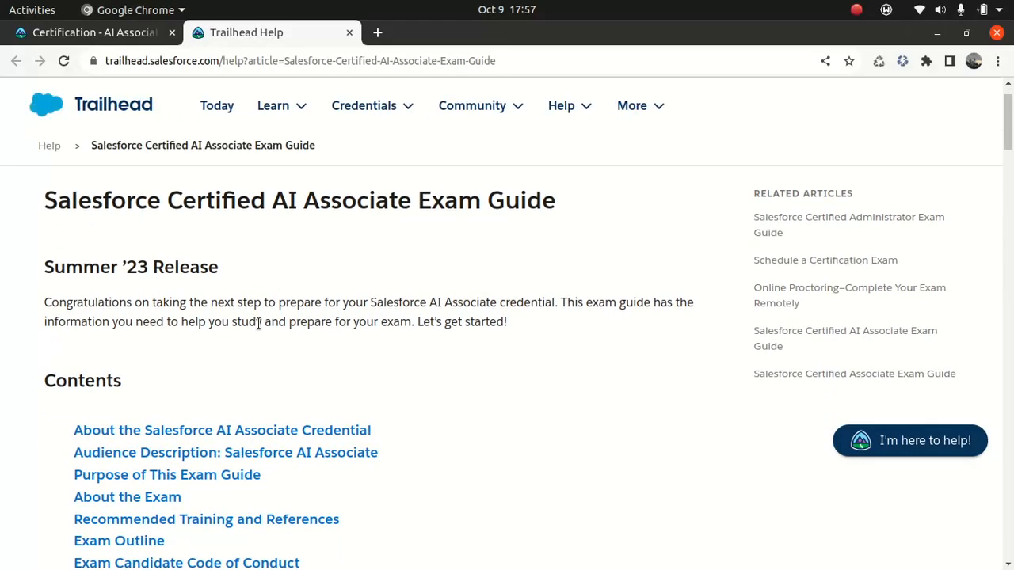
scroll(down, 3)
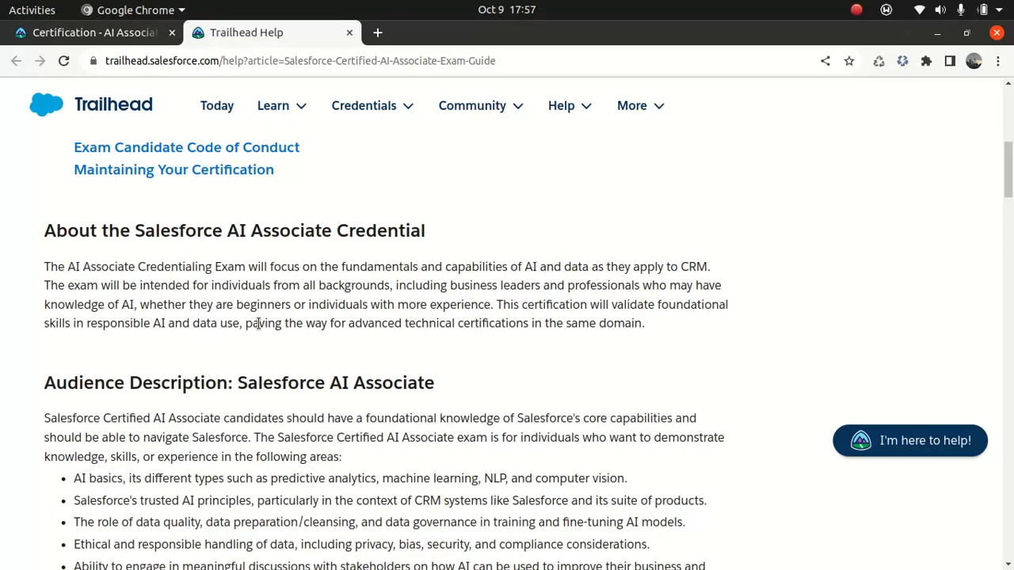
scroll(down, 3)
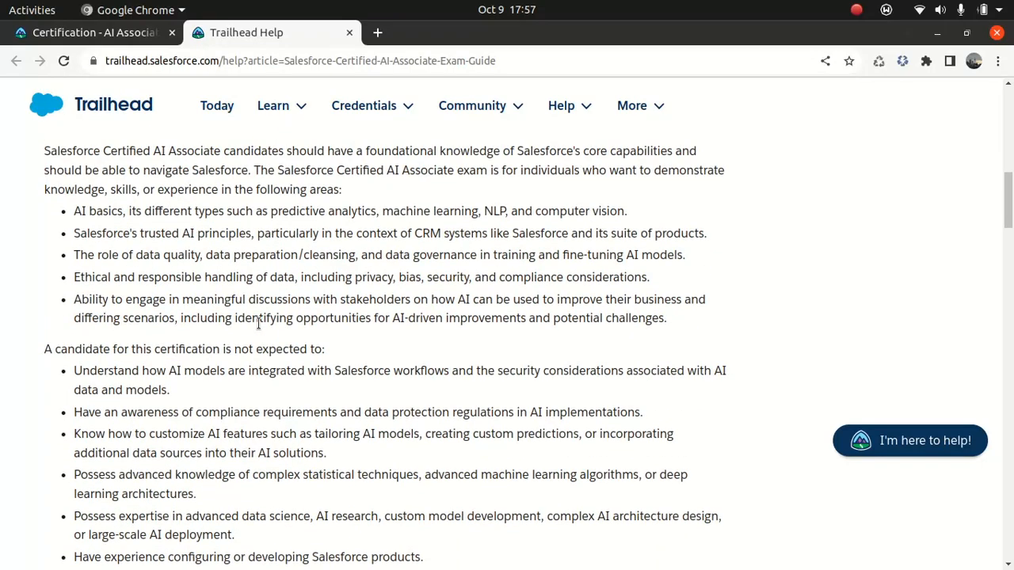
scroll(up, 3)
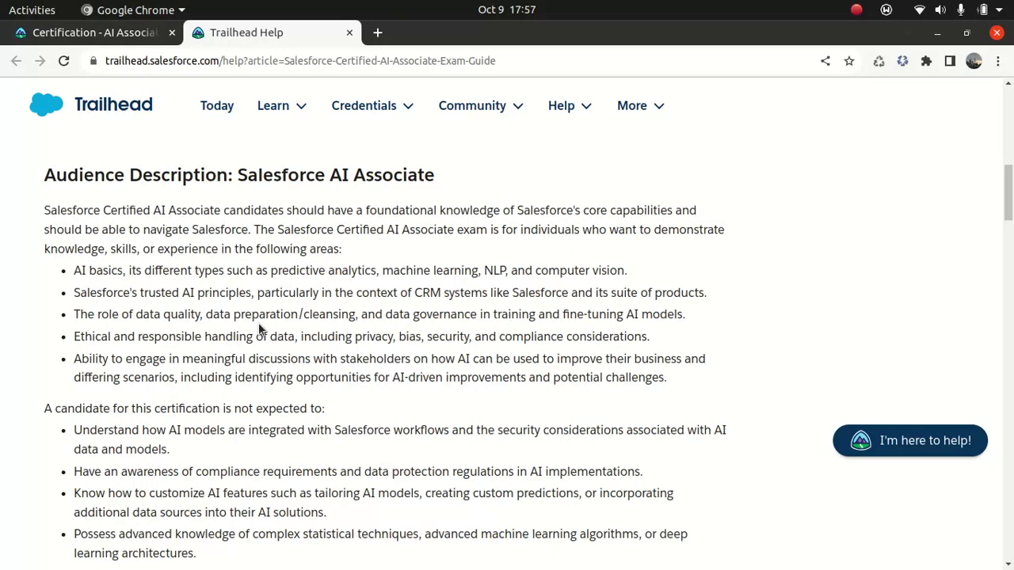
scroll(up, 3)
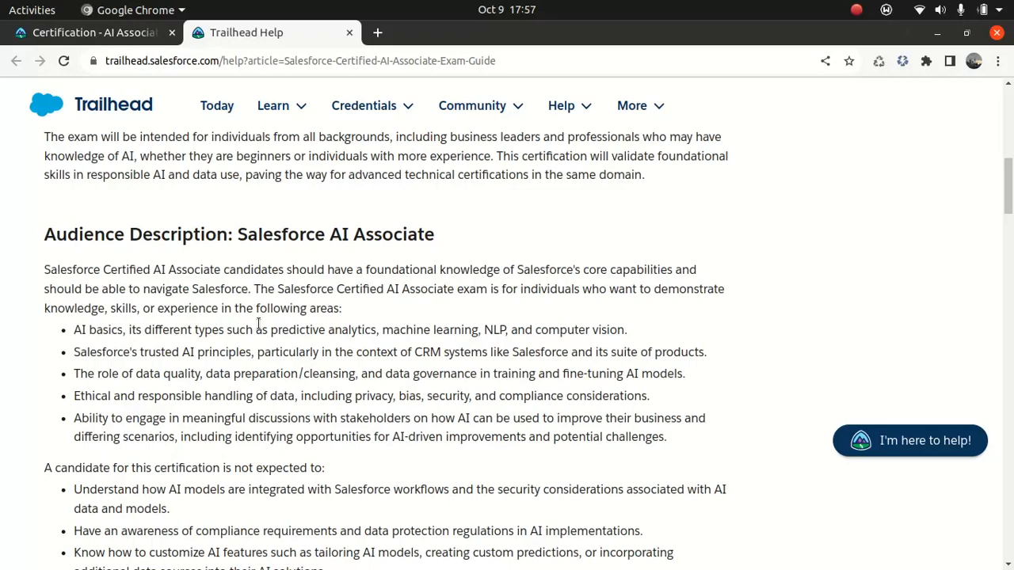
scroll(down, 3)
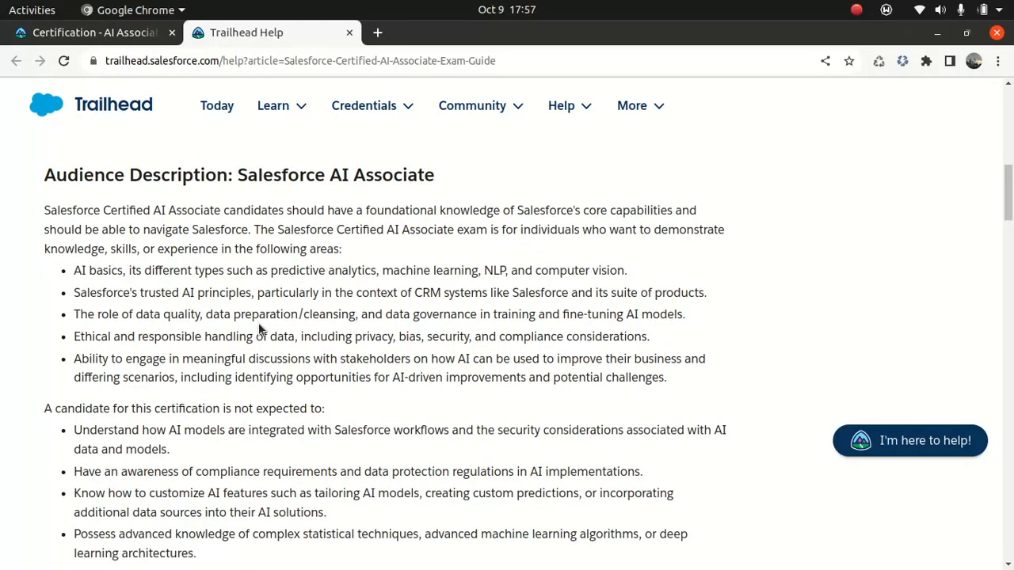
Scroll to the 'A candidate for this certification is not expected to' list.
scroll(down, 3)
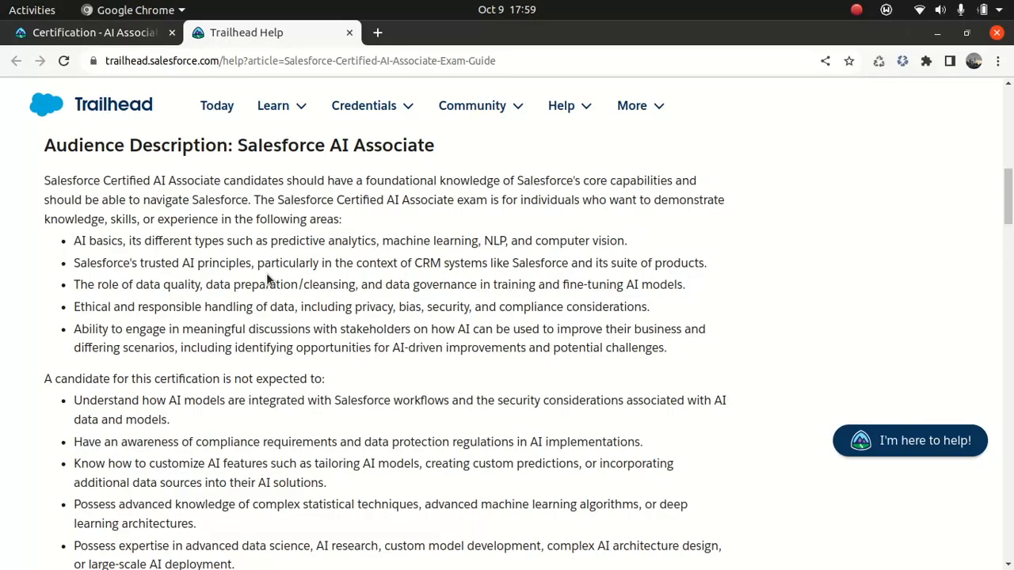
mouse_move(230, 301)
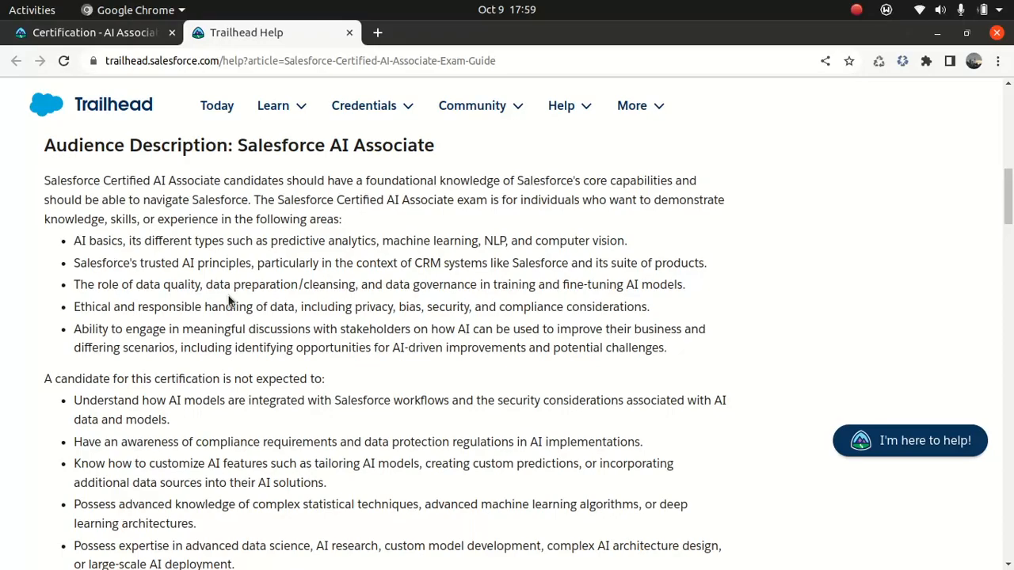
scroll(down, 3)
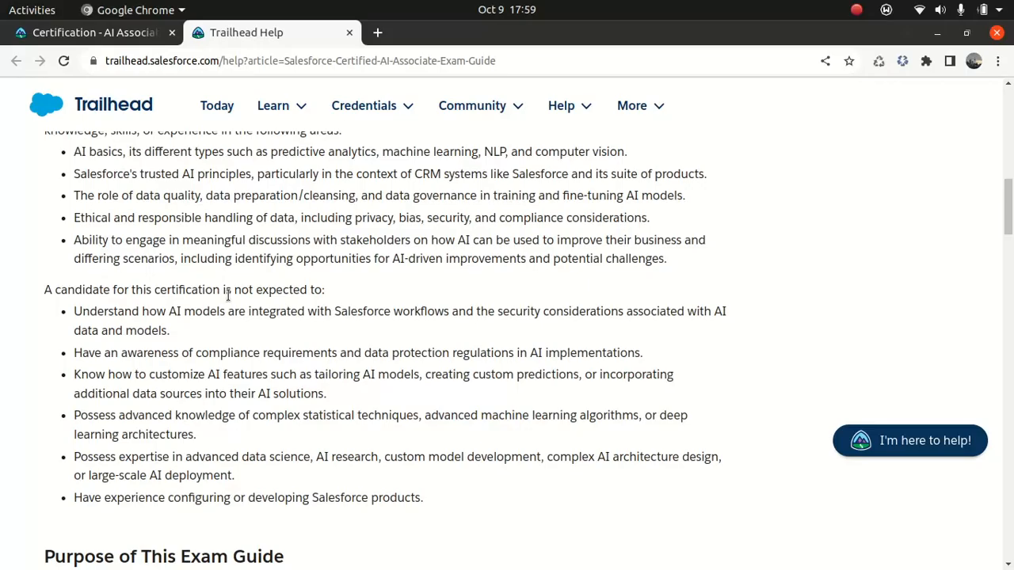
Scroll through About the Exam and Recommended Training down to the Exam Outline objectives.
scroll(down, 3)
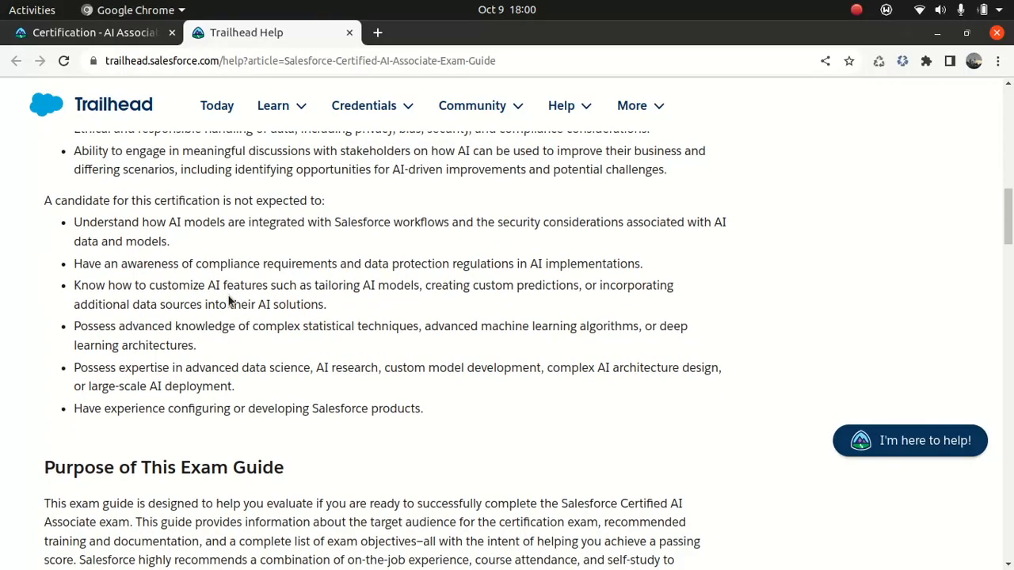
scroll(down, 3)
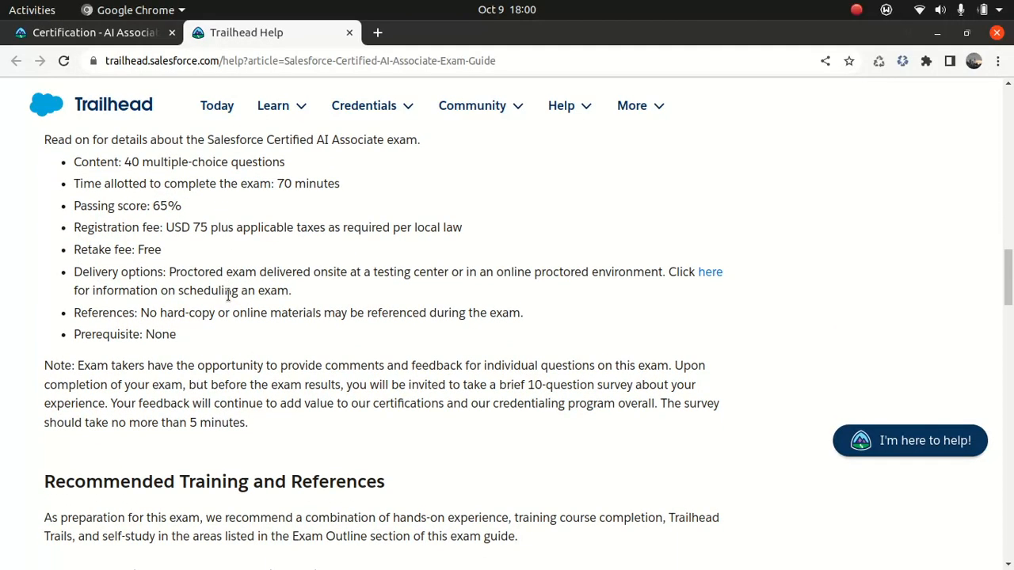
scroll(up, 3)
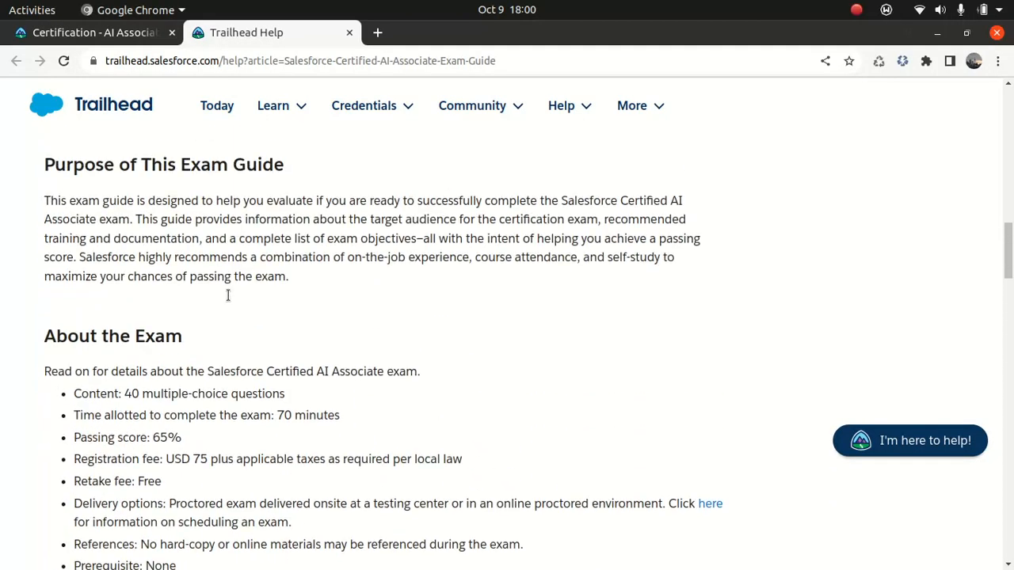
scroll(down, 3)
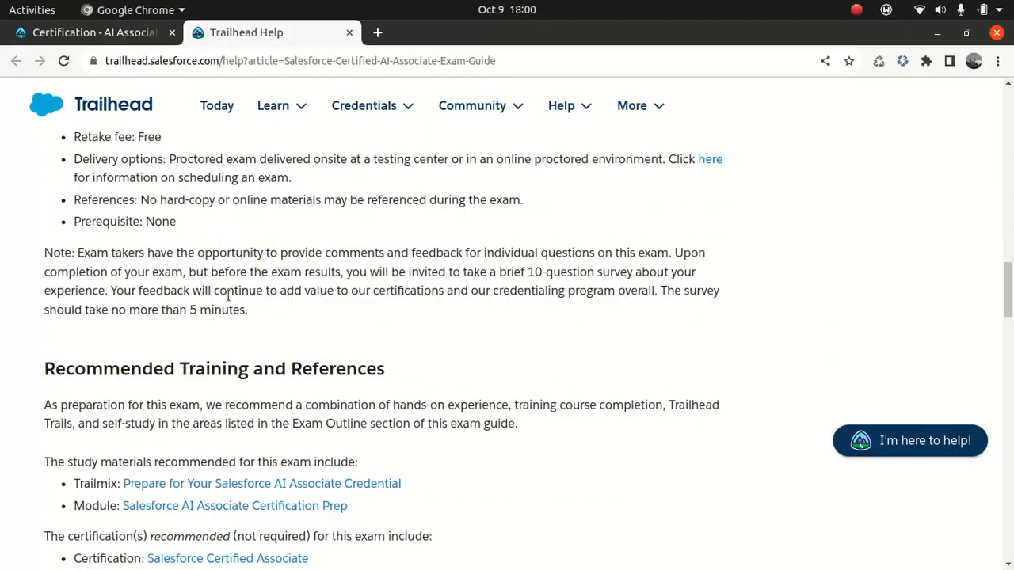
scroll(down, 3)
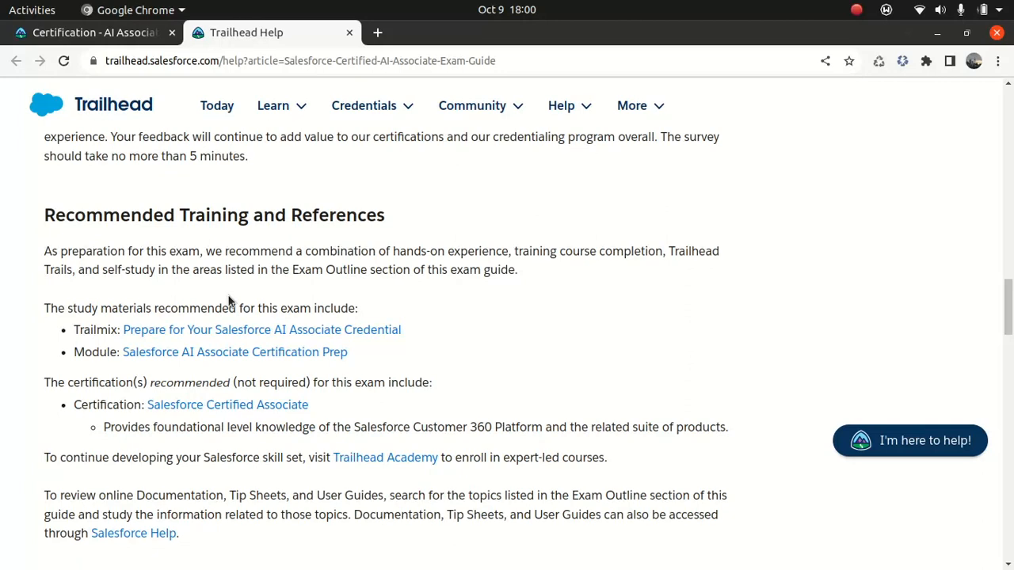
scroll(down, 3)
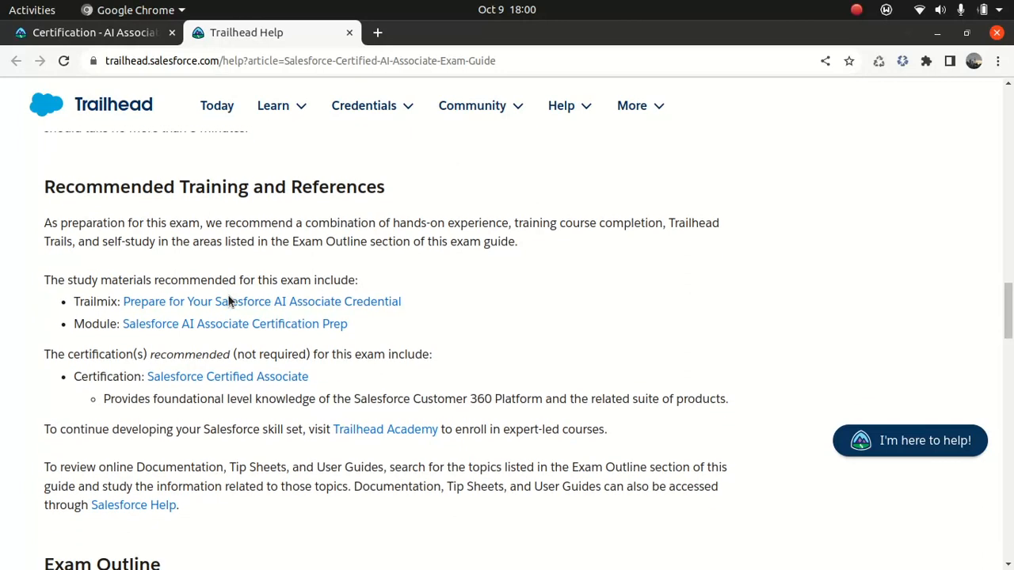
scroll(down, 3)
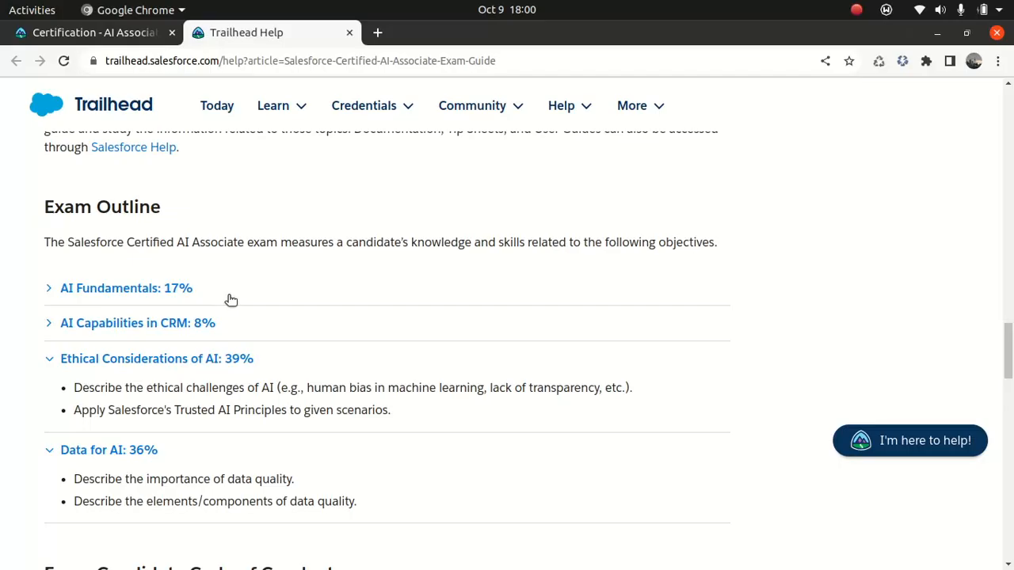
mouse_move(184, 326)
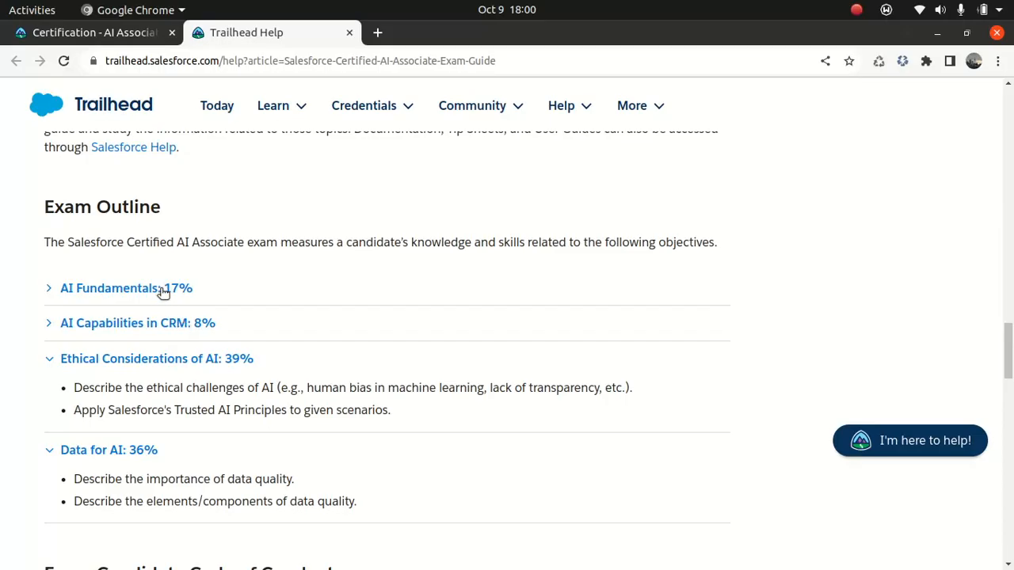
Expand the AI Fundamentals: 17% objective in the Exam Outline.
click(126, 288)
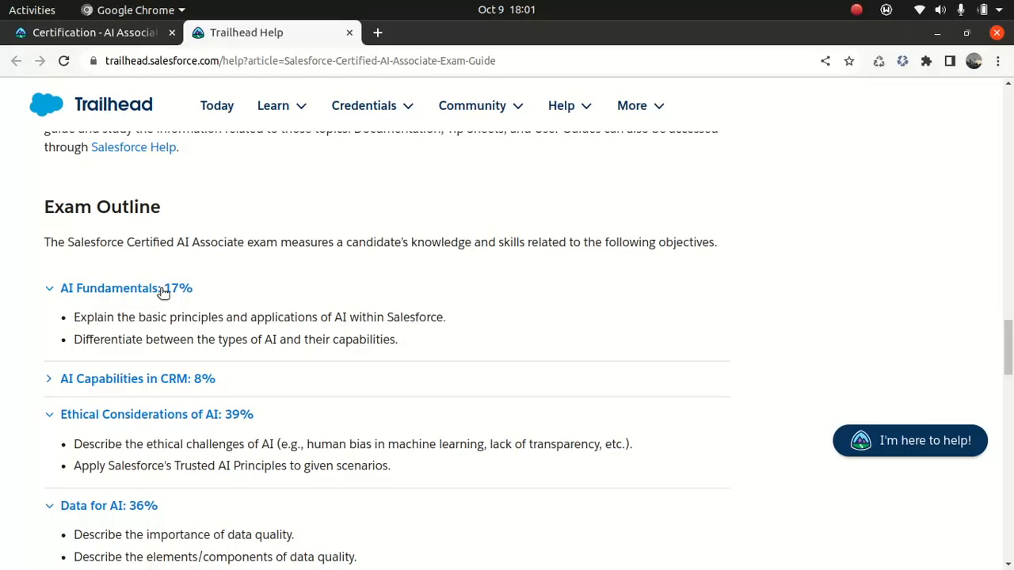
mouse_move(283, 313)
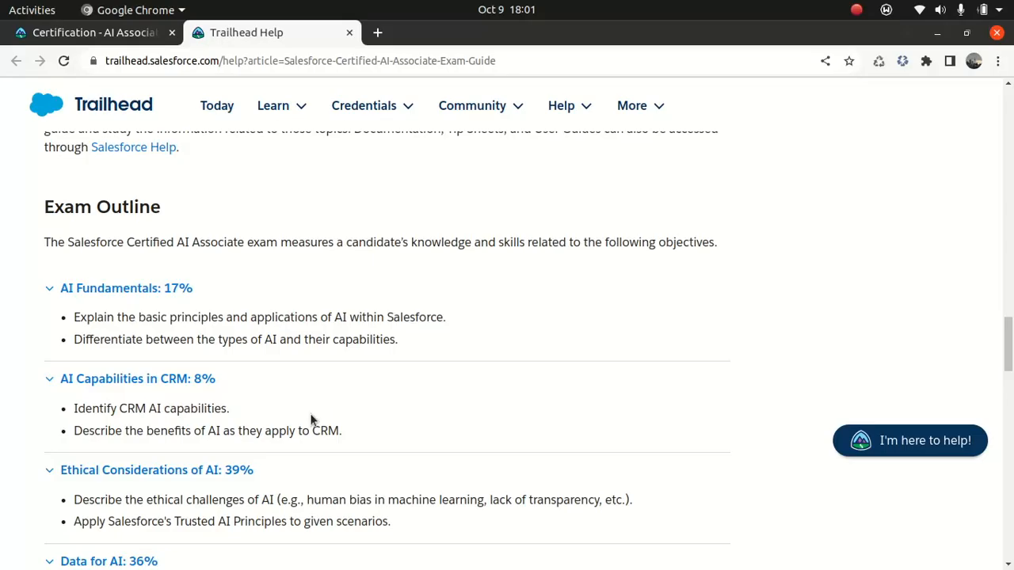
mouse_move(391, 404)
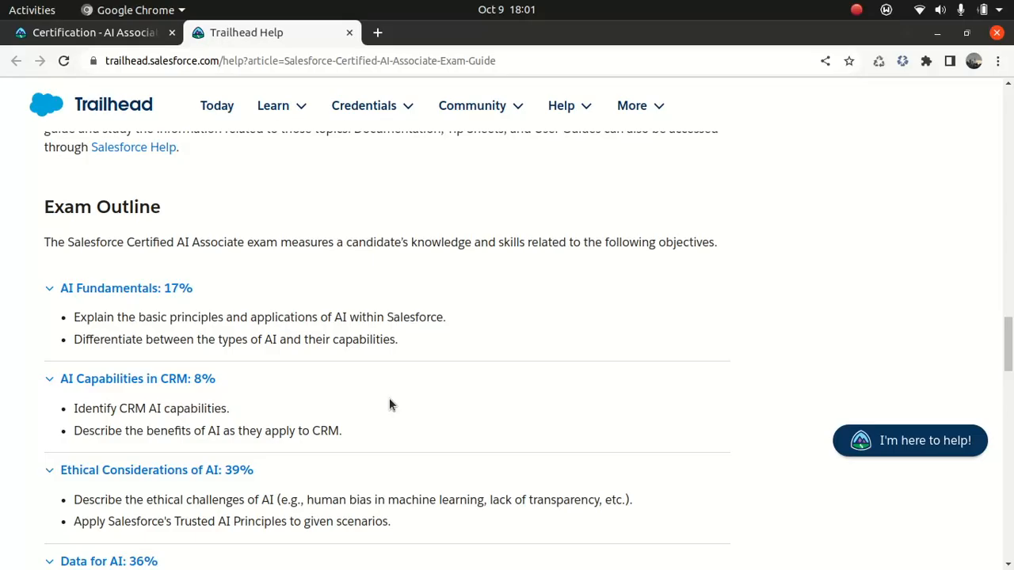
Scroll past the expanded Exam Outline to the Code of Conduct's prohibited behaviors and consequences.
scroll(down, 3)
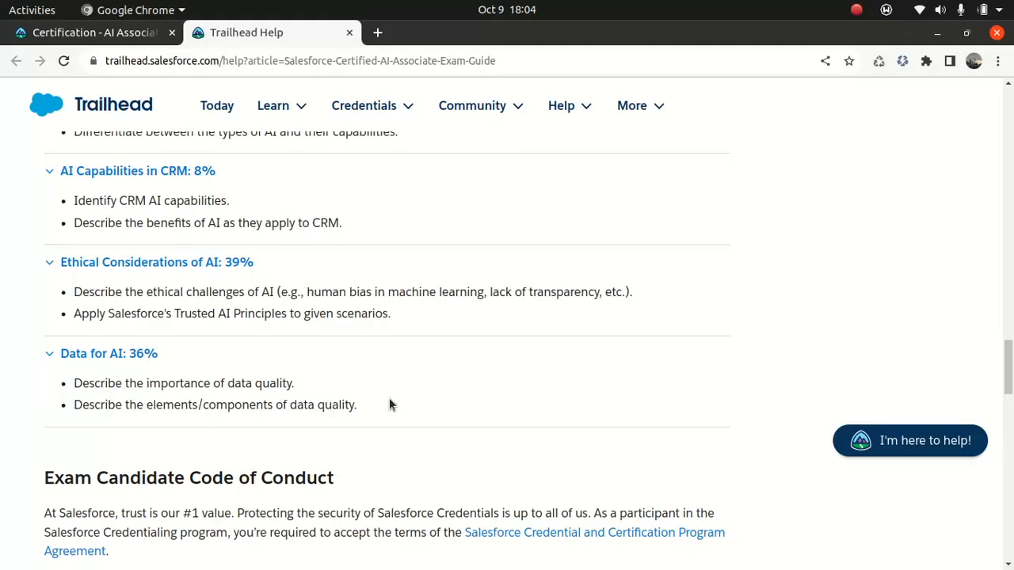
scroll(down, 3)
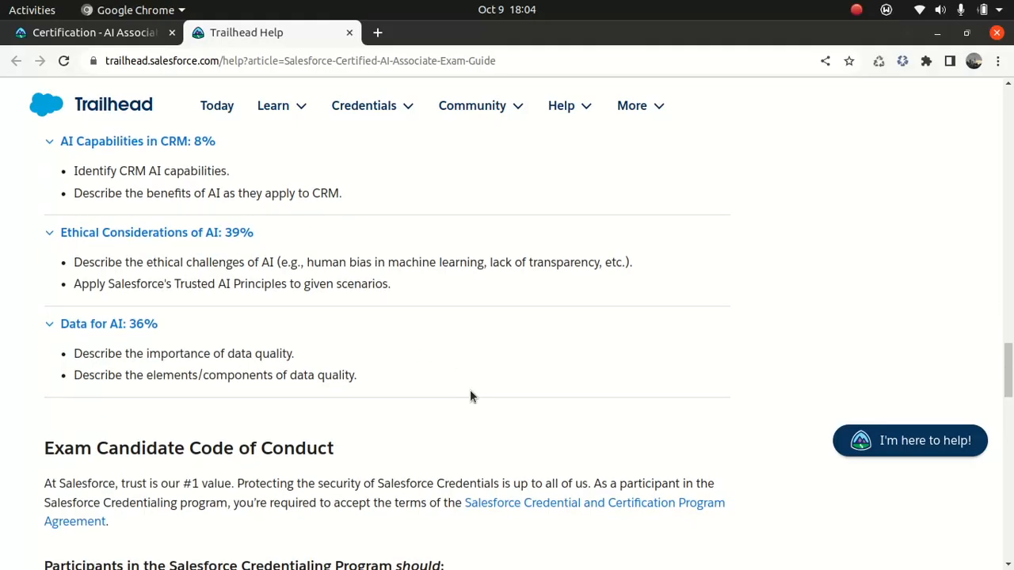
scroll(down, 3)
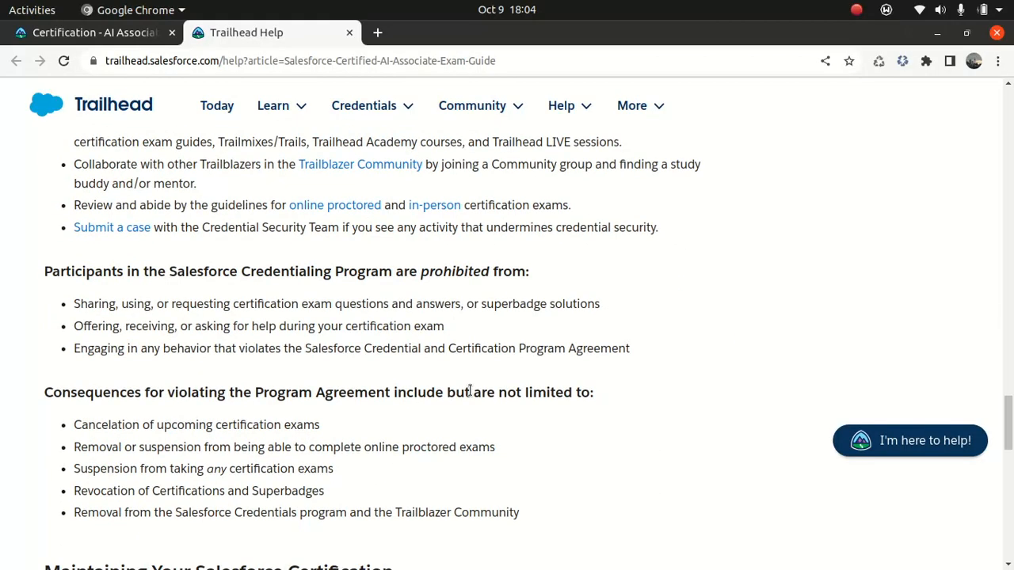
mouse_move(426, 297)
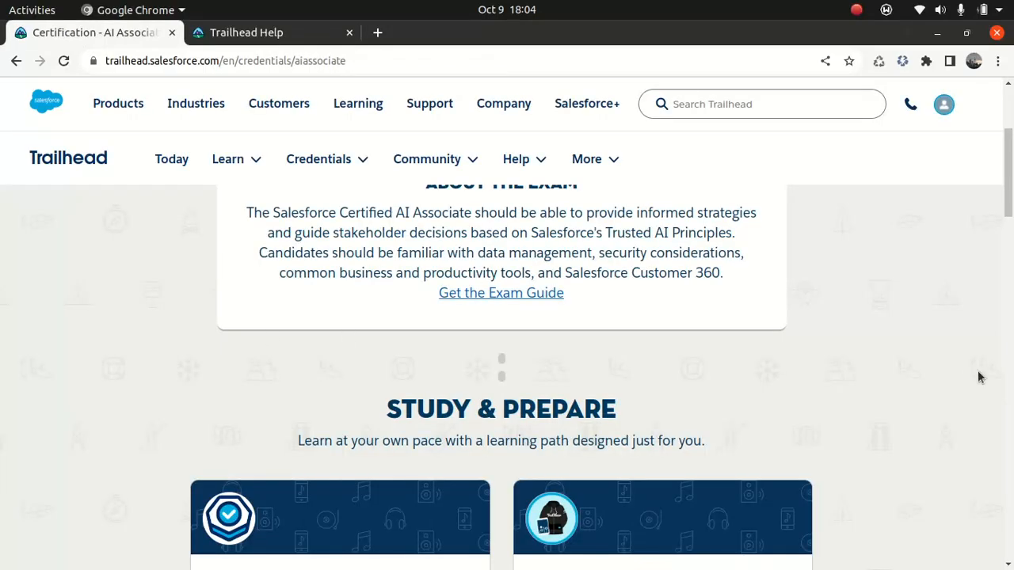
Open the 'Prepare for Your Salesforce AI Associate Credential' trailmix from Study & Prepare.
scroll(down, 3)
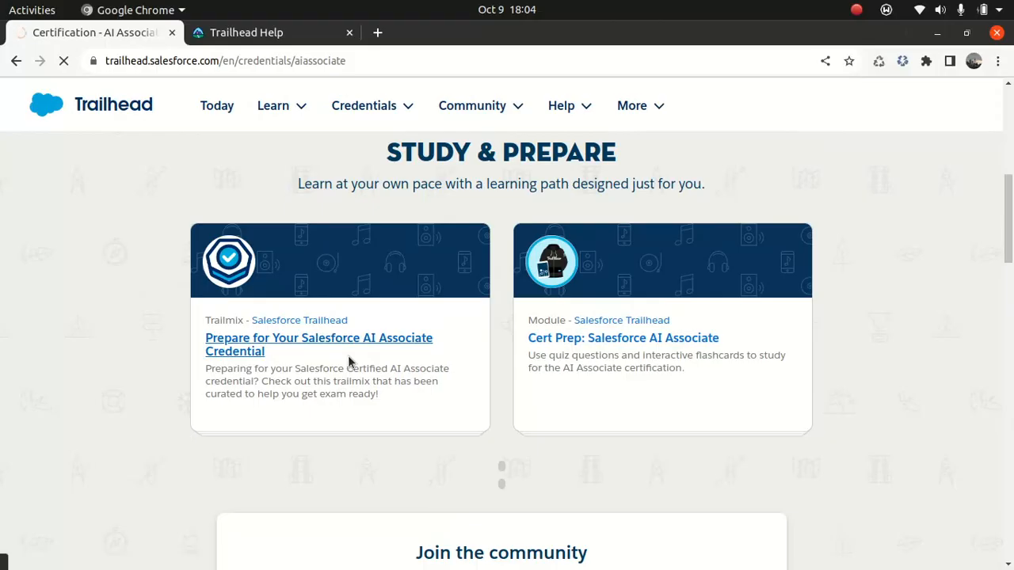
click(318, 344)
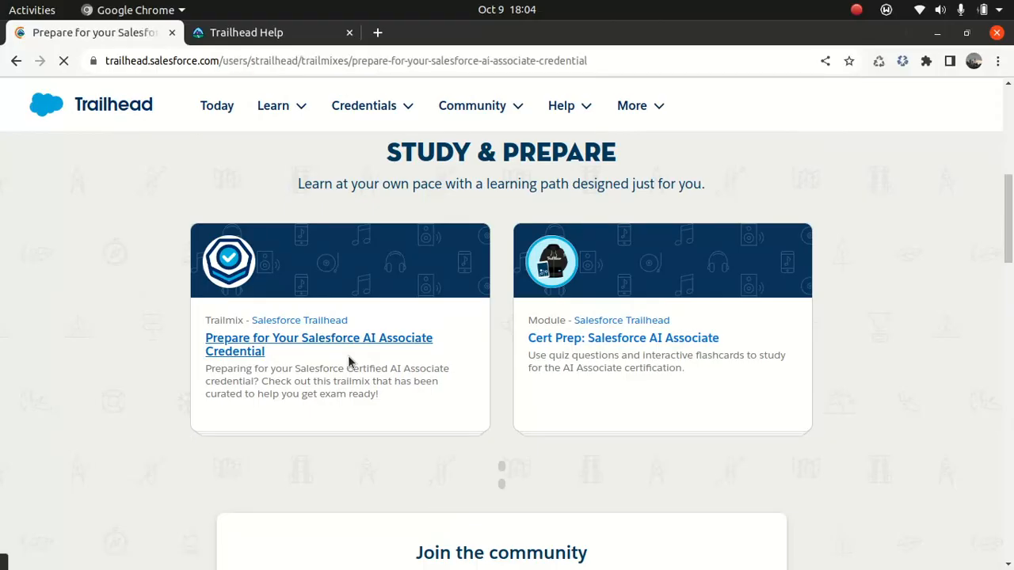
click(319, 345)
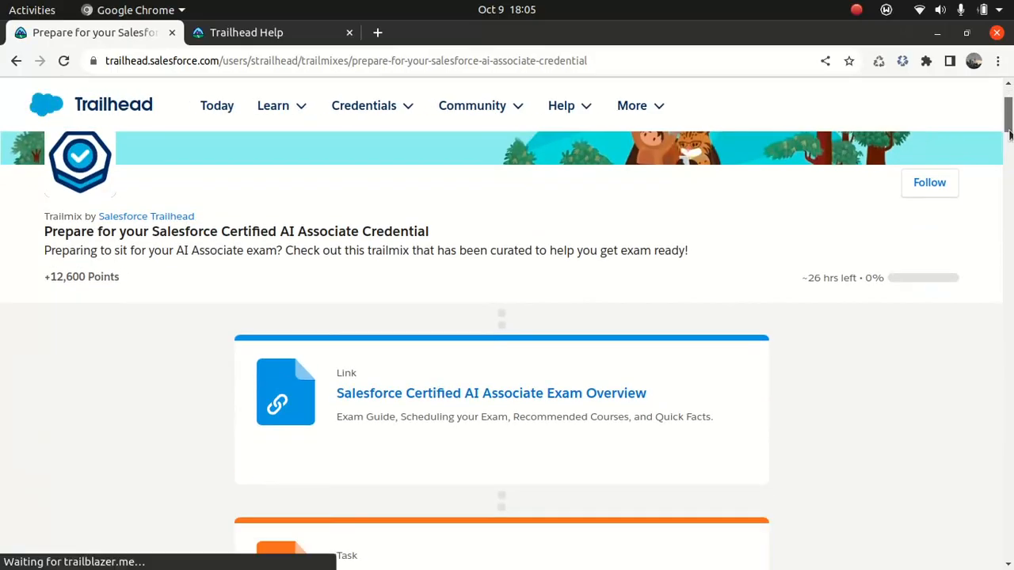
Scroll down through the trailmix's modules and links to the Data for AI resources.
scroll(down, 3)
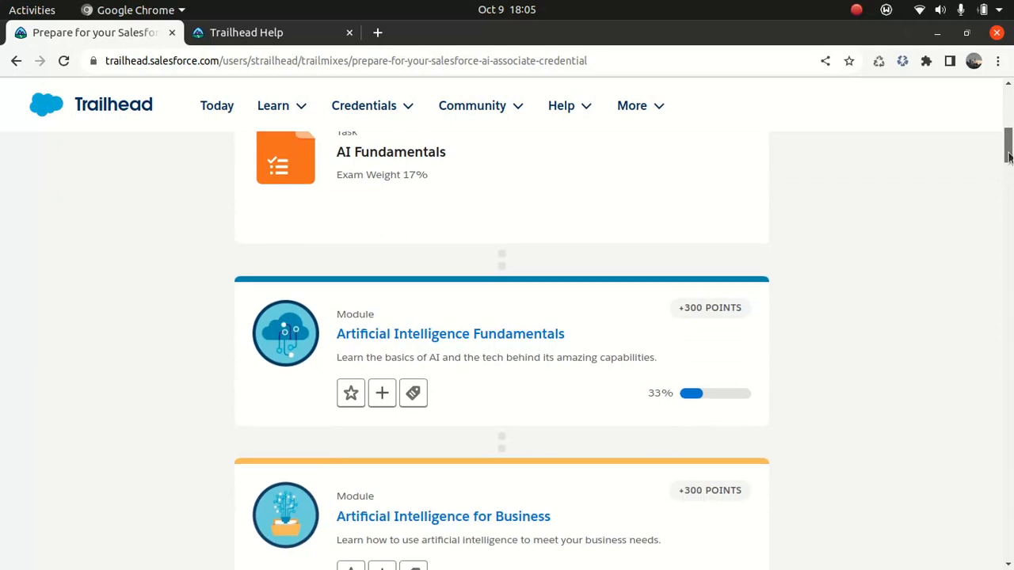
scroll(down, 3)
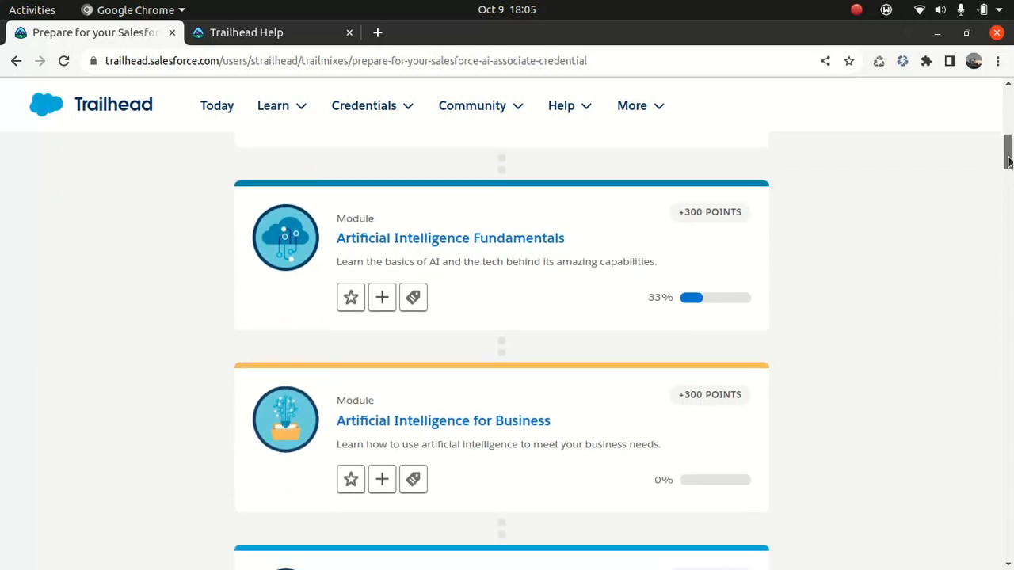
scroll(down, 3)
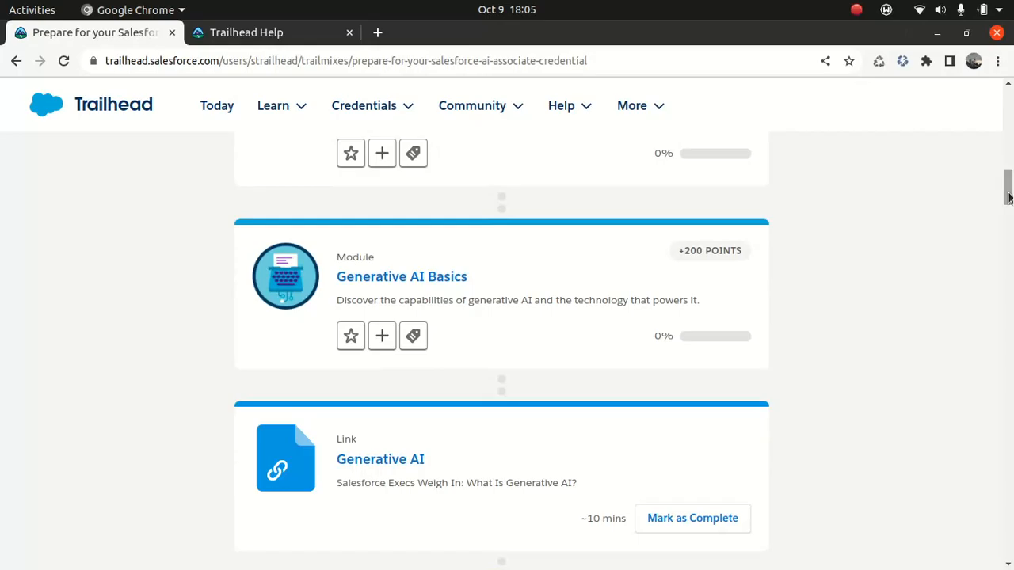
scroll(down, 3)
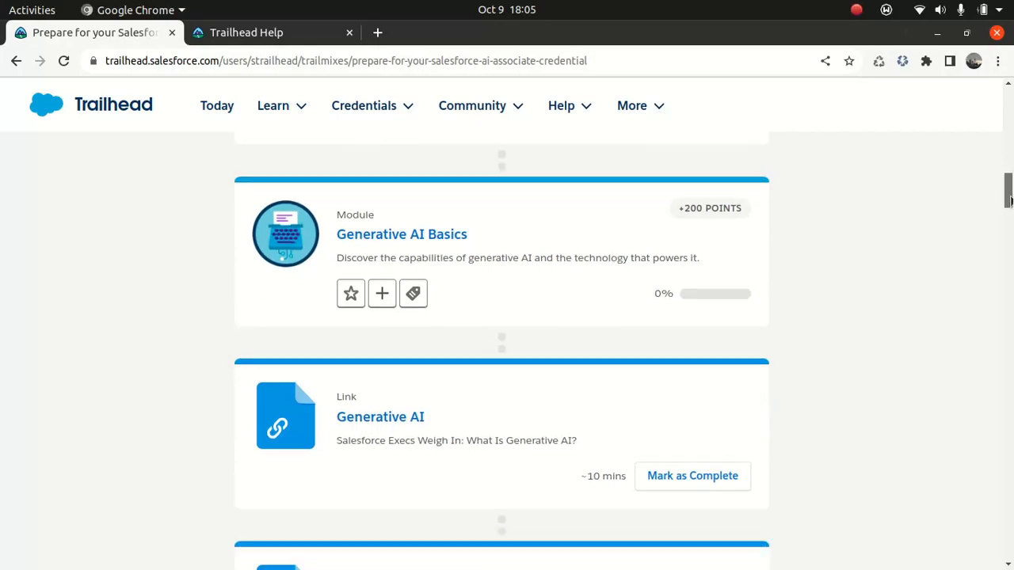
scroll(down, 3)
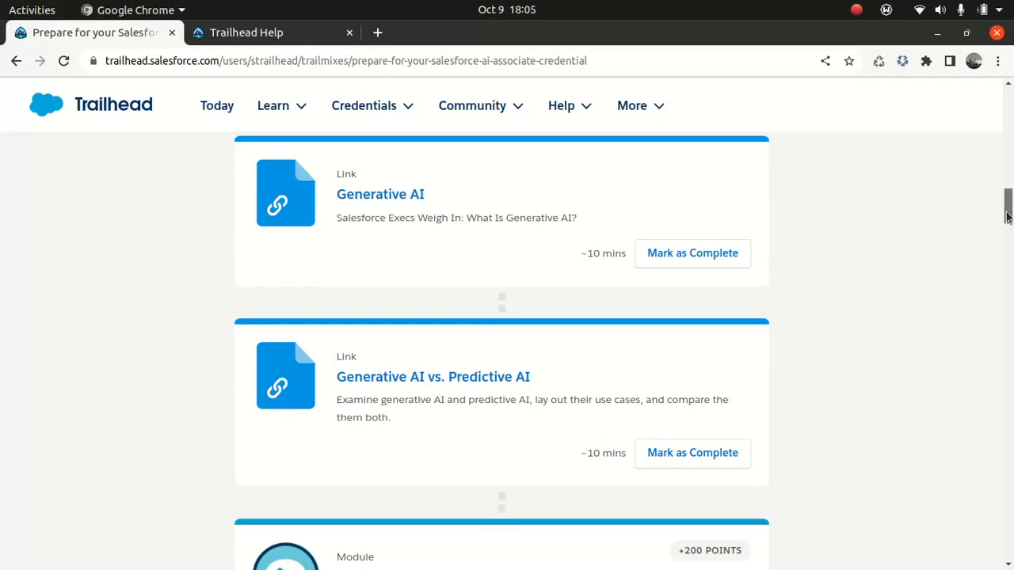
scroll(down, 3)
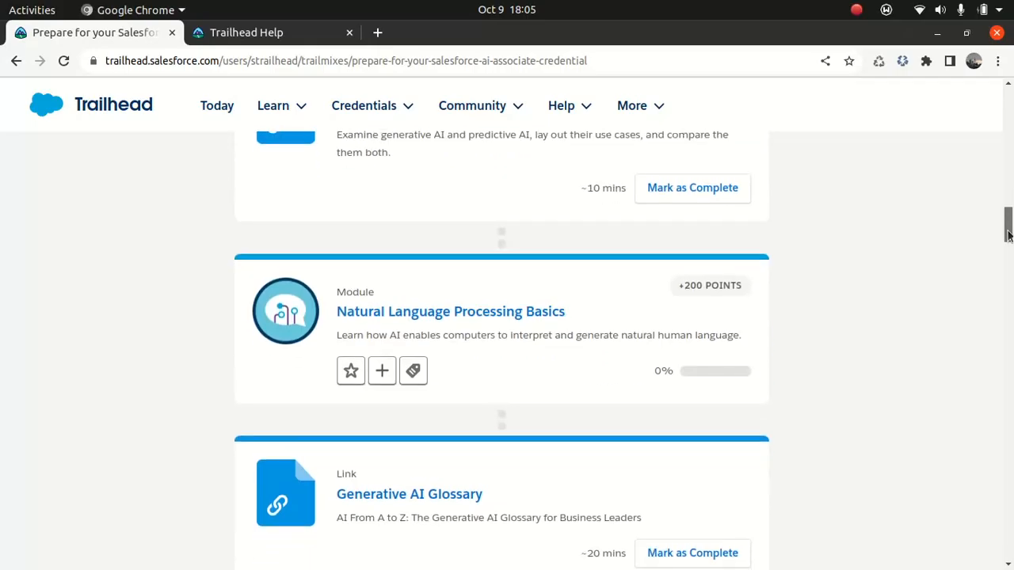
scroll(down, 3)
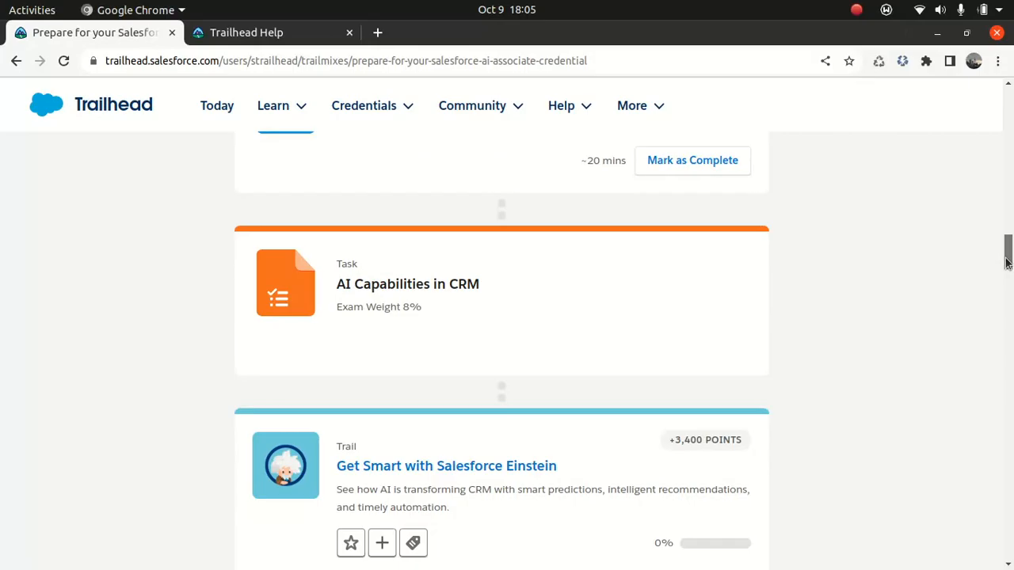
scroll(down, 3)
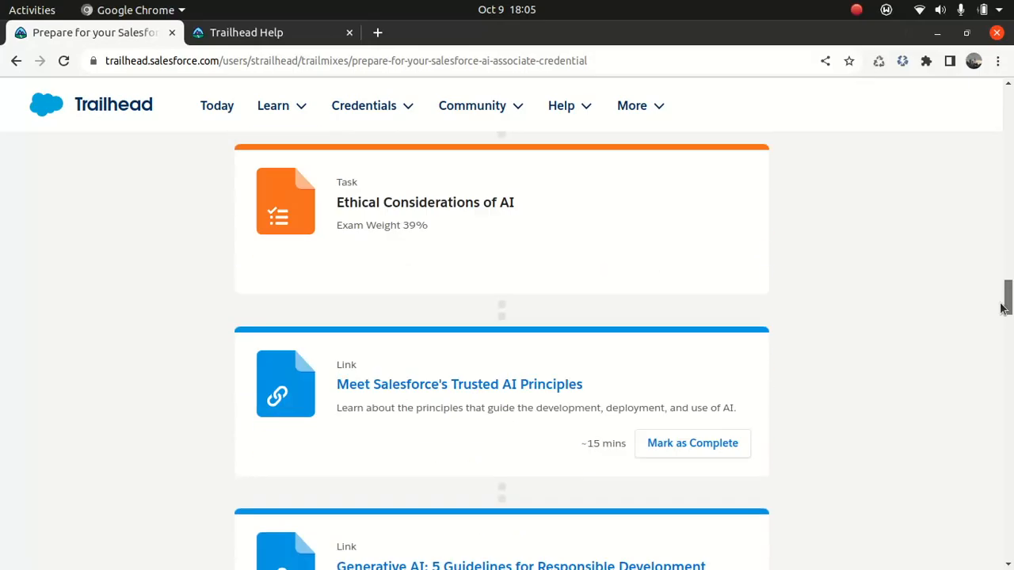
scroll(down, 3)
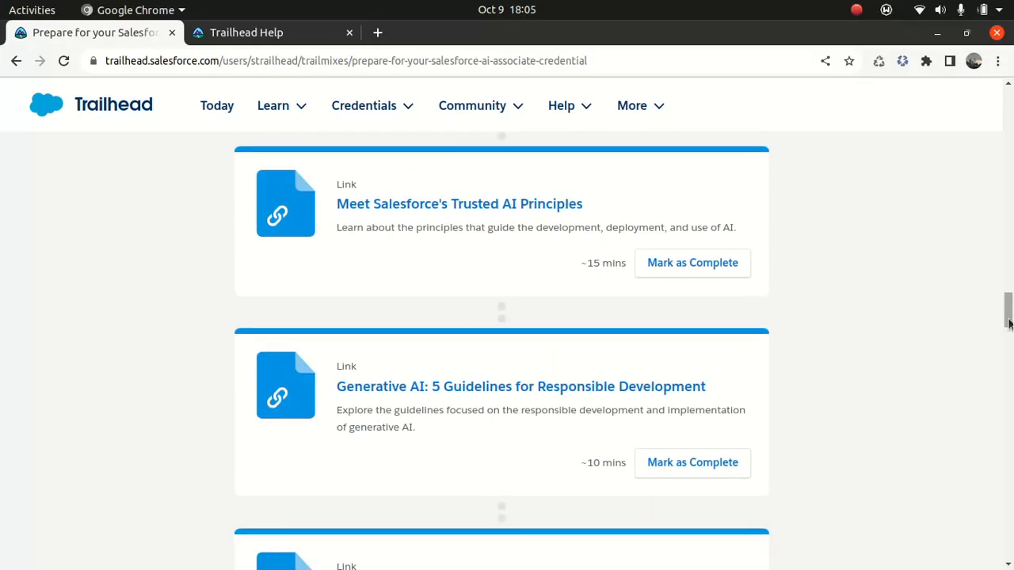
scroll(down, 3)
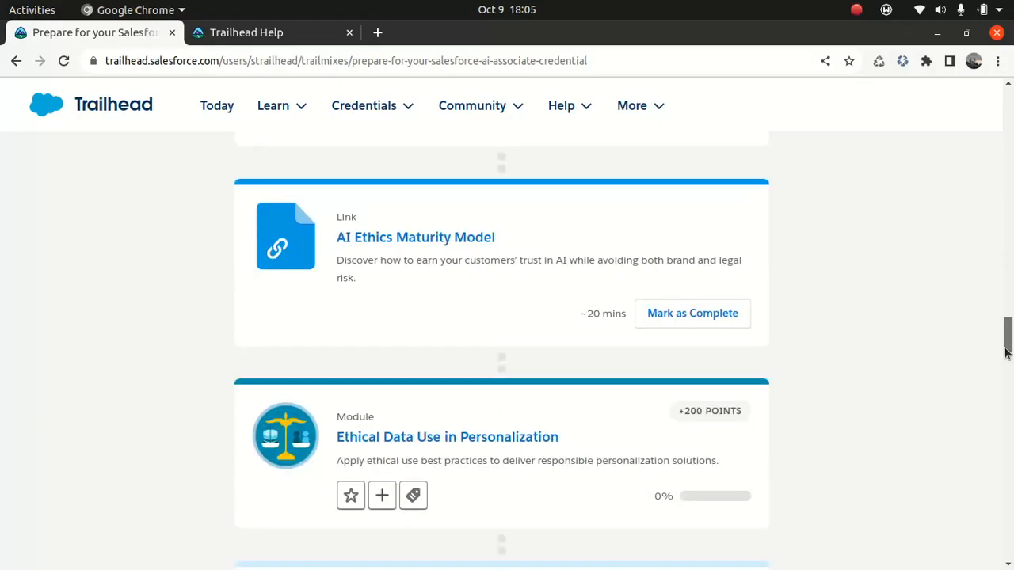
scroll(down, 3)
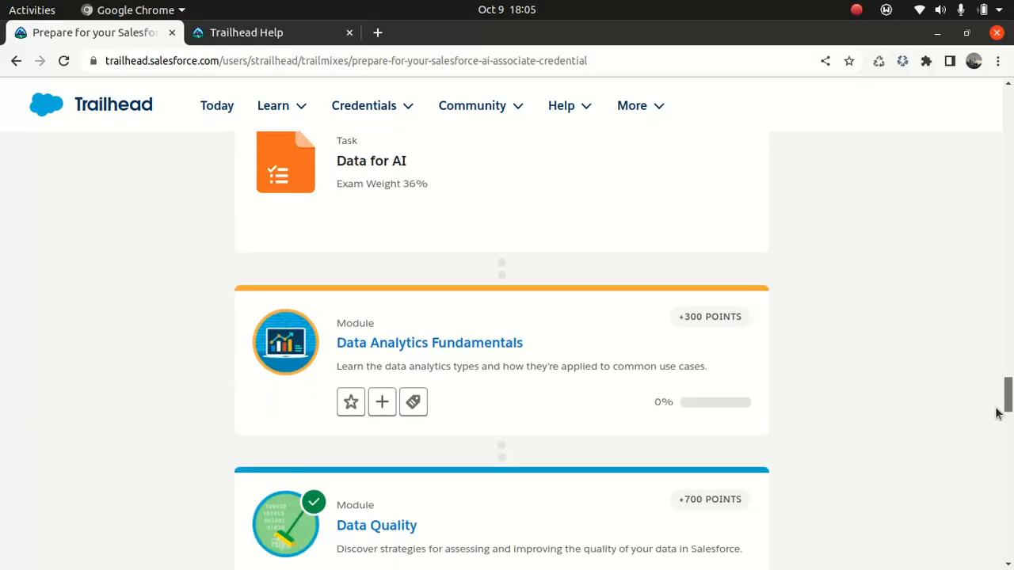
scroll(down, 3)
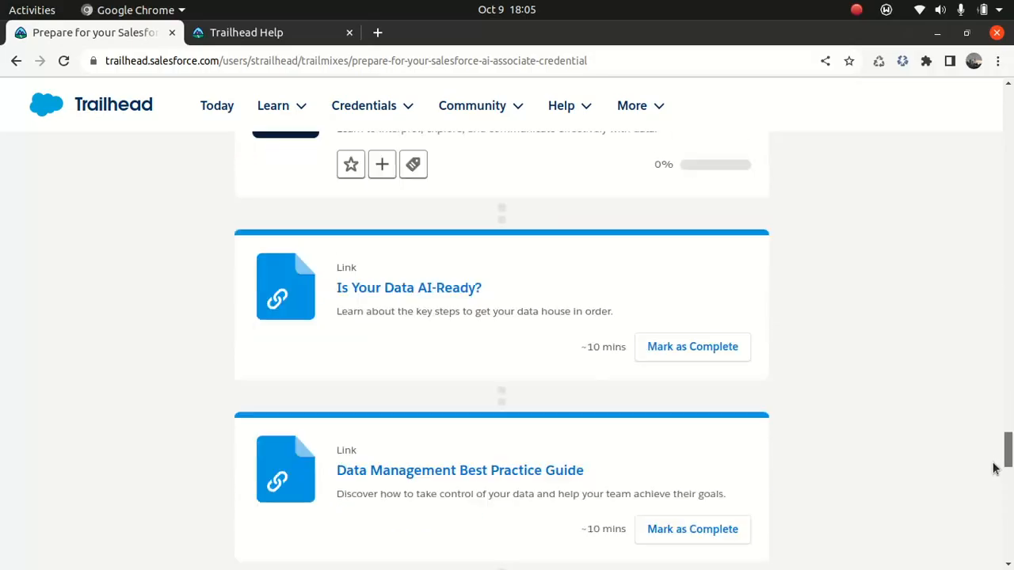
scroll(down, 3)
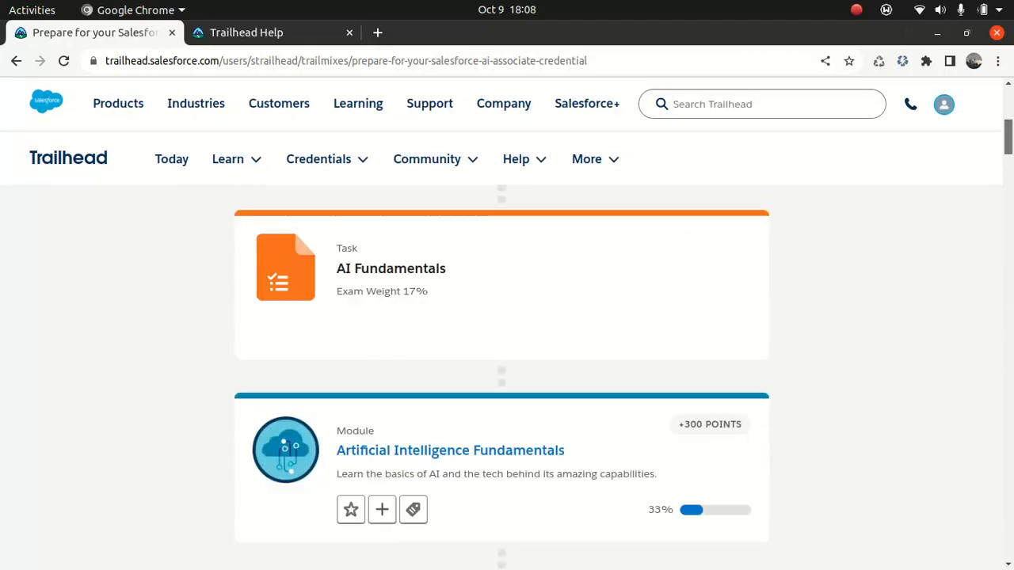
scroll(down, 3)
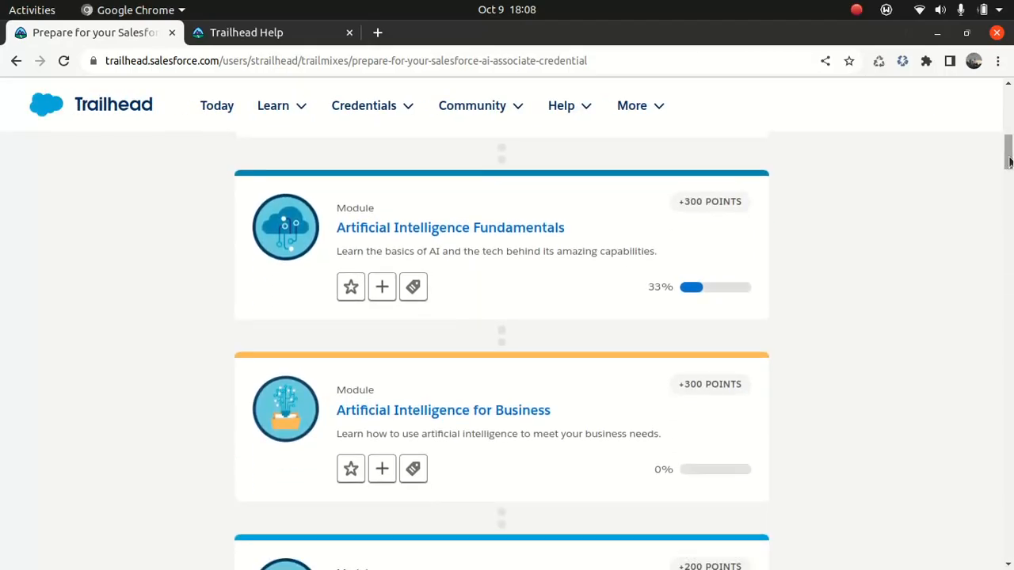